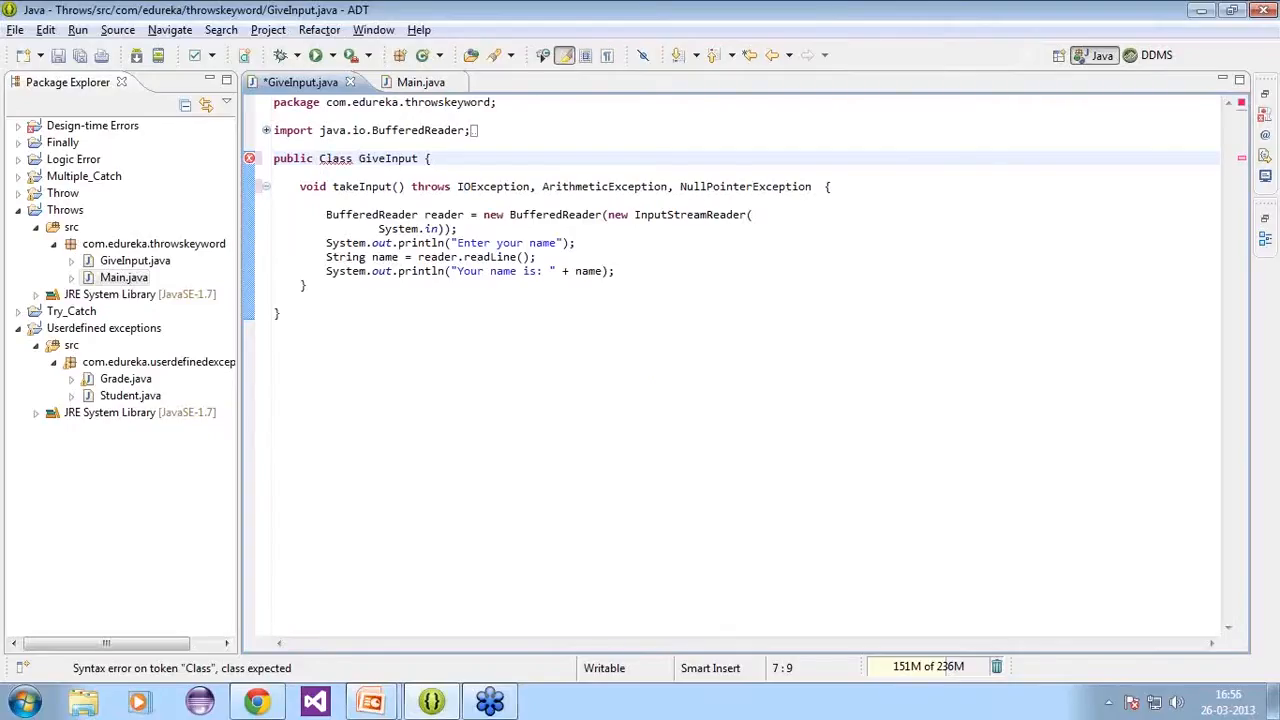
Close the GiveInput.java editors and select DesignError.java inside the expanded Design-time Errors project
{"action": "left_click", "coordinate": [124, 276]}
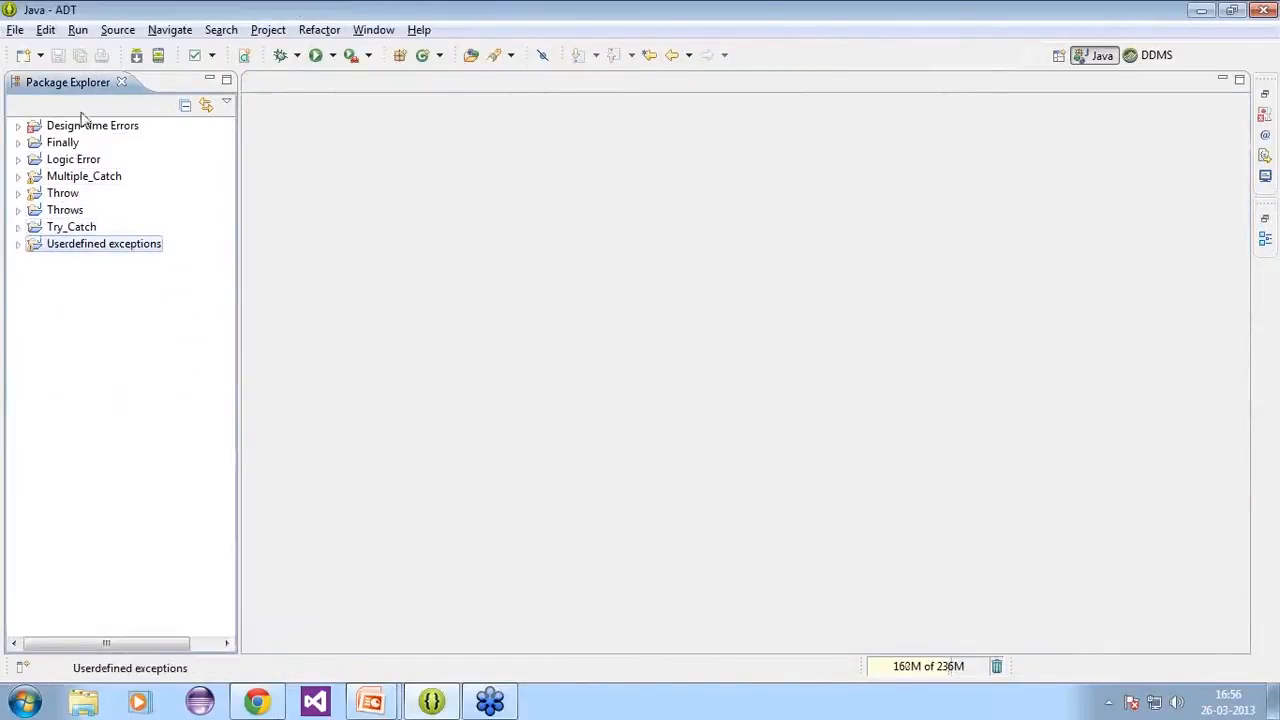
{"action": "left_click", "coordinate": [18, 124]}
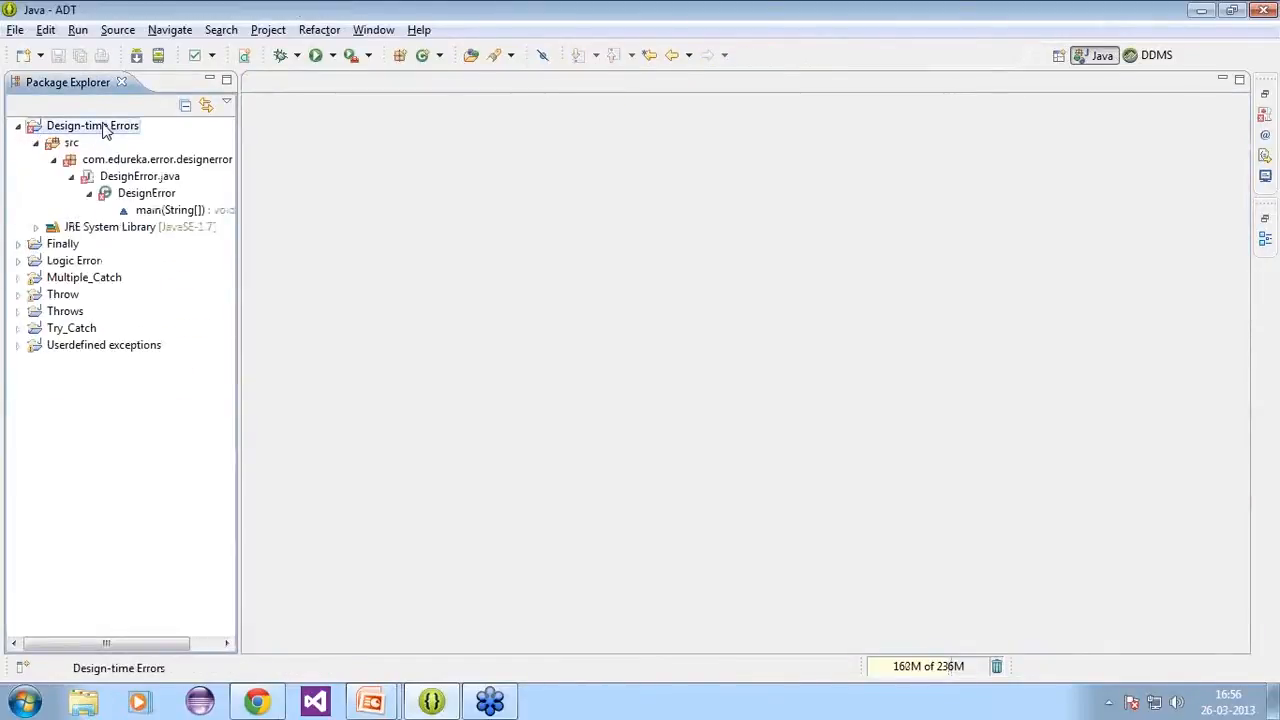
{"action": "left_click", "coordinate": [140, 176]}
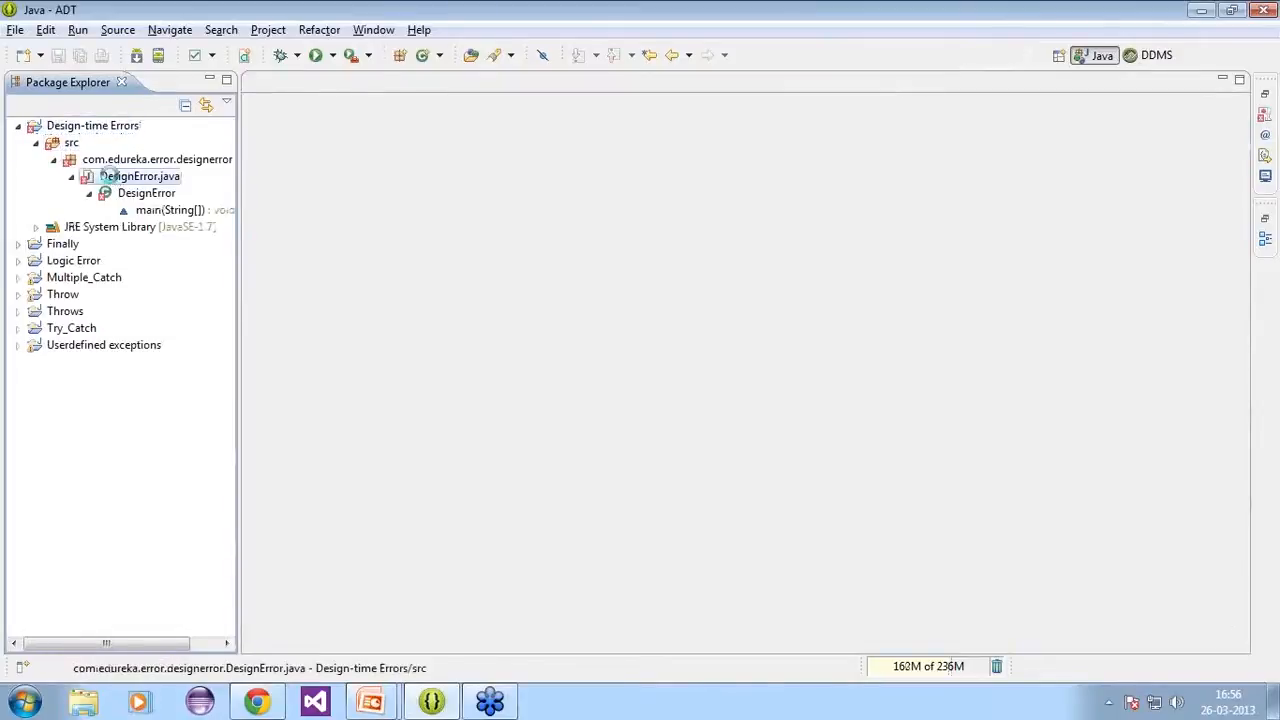
Open DesignError.java and put the cursor in the main method declaration
{"action": "double_click", "coordinate": [140, 176]}
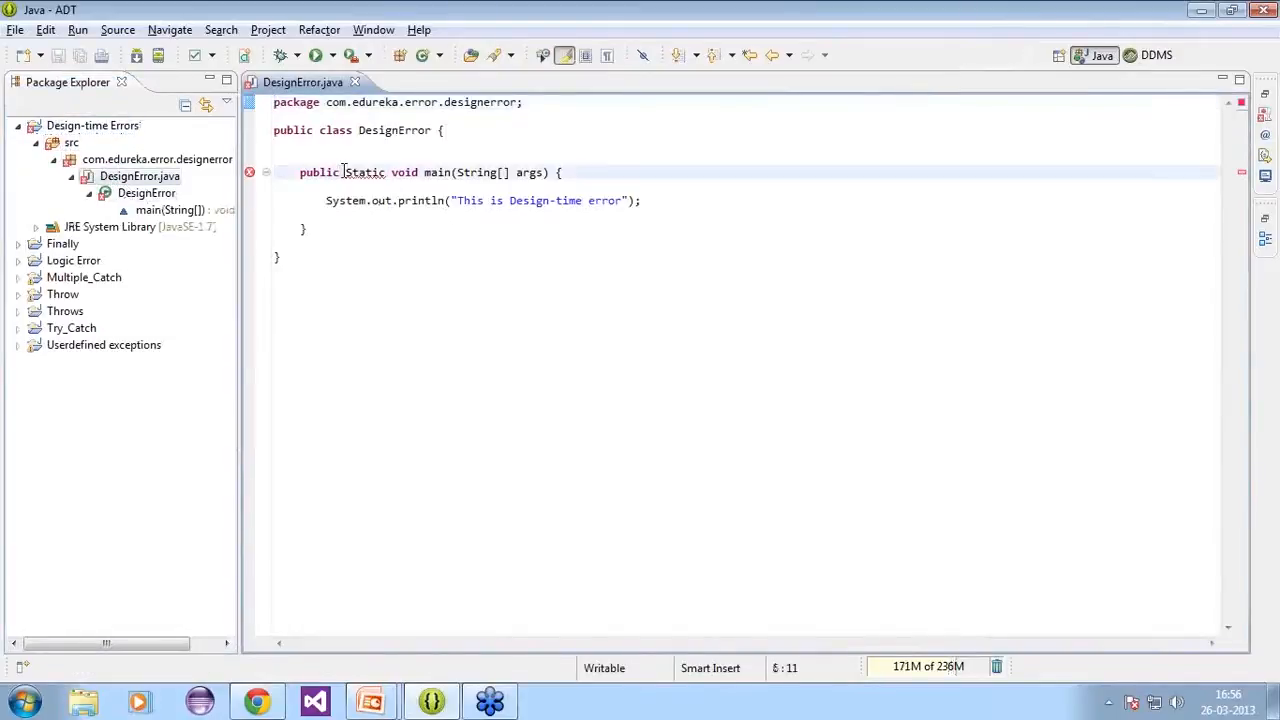
{"action": "left_click", "coordinate": [364, 172]}
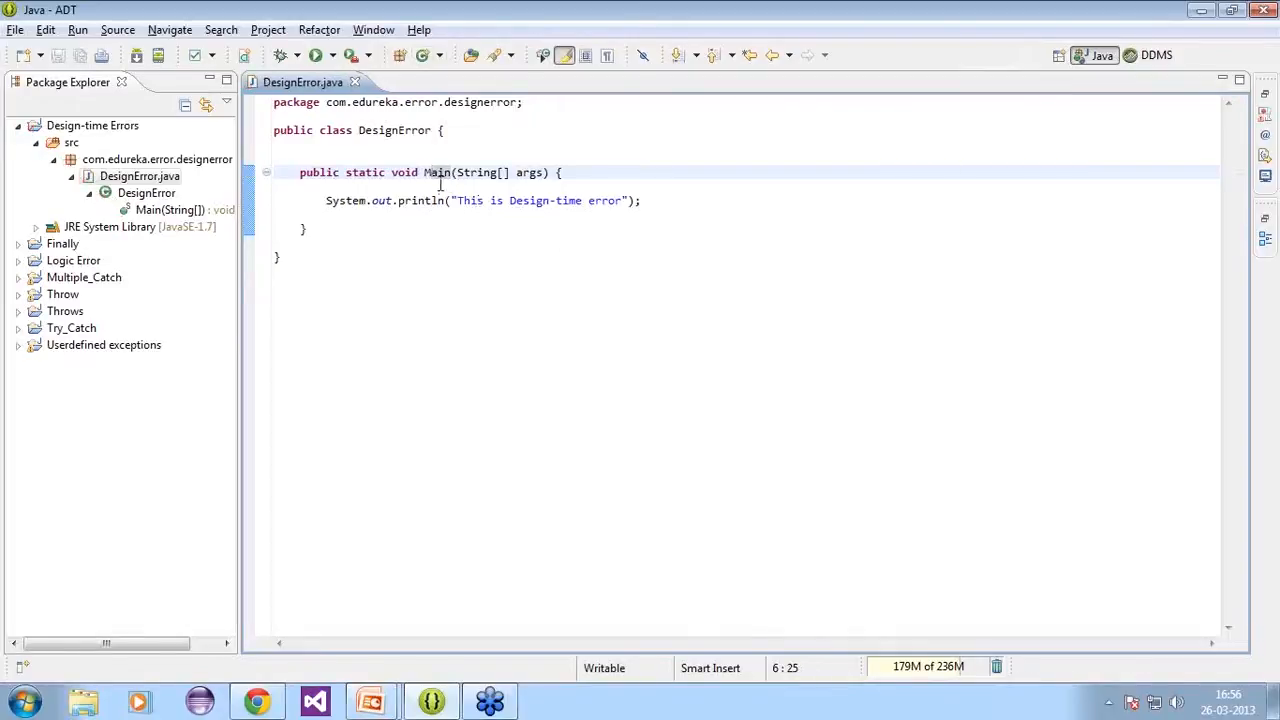
{"action": "mouse_move", "coordinate": [460, 220]}
{"action": "type", "text": "m"}
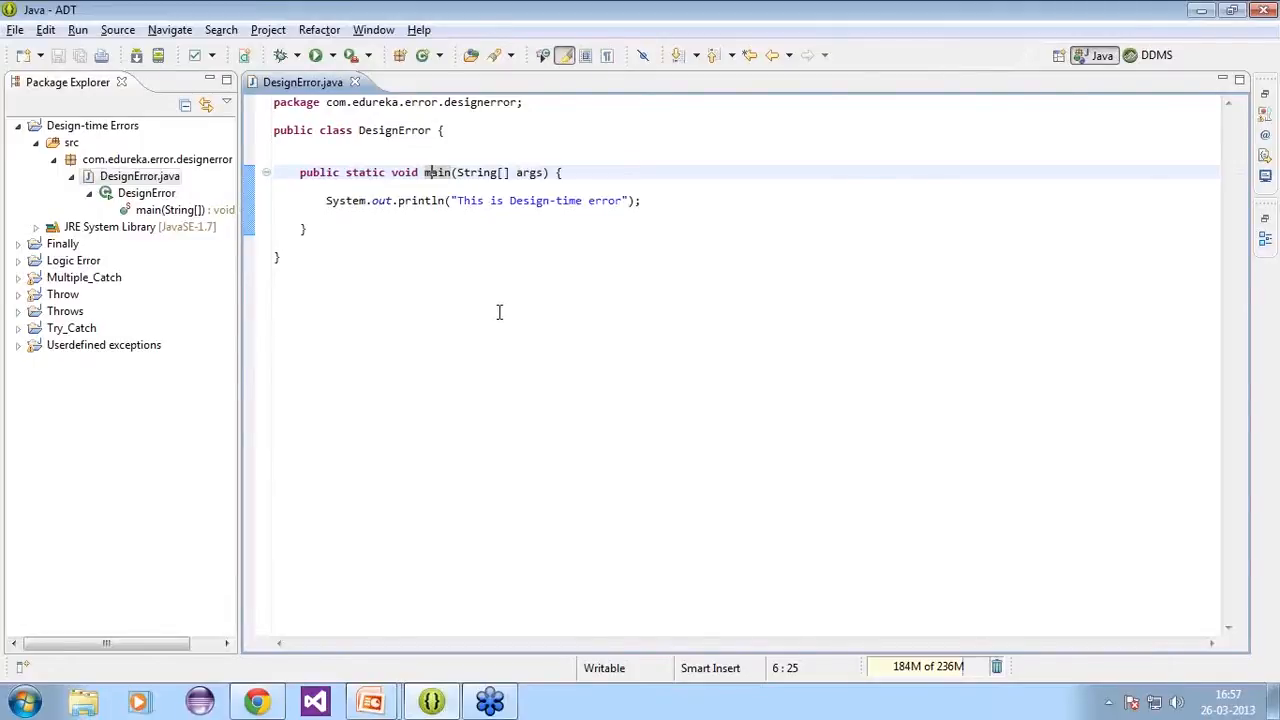
Add extra semicolons after the println statement, revert to a single one, and start a blank line below it
{"action": "left_click", "coordinate": [644, 200]}
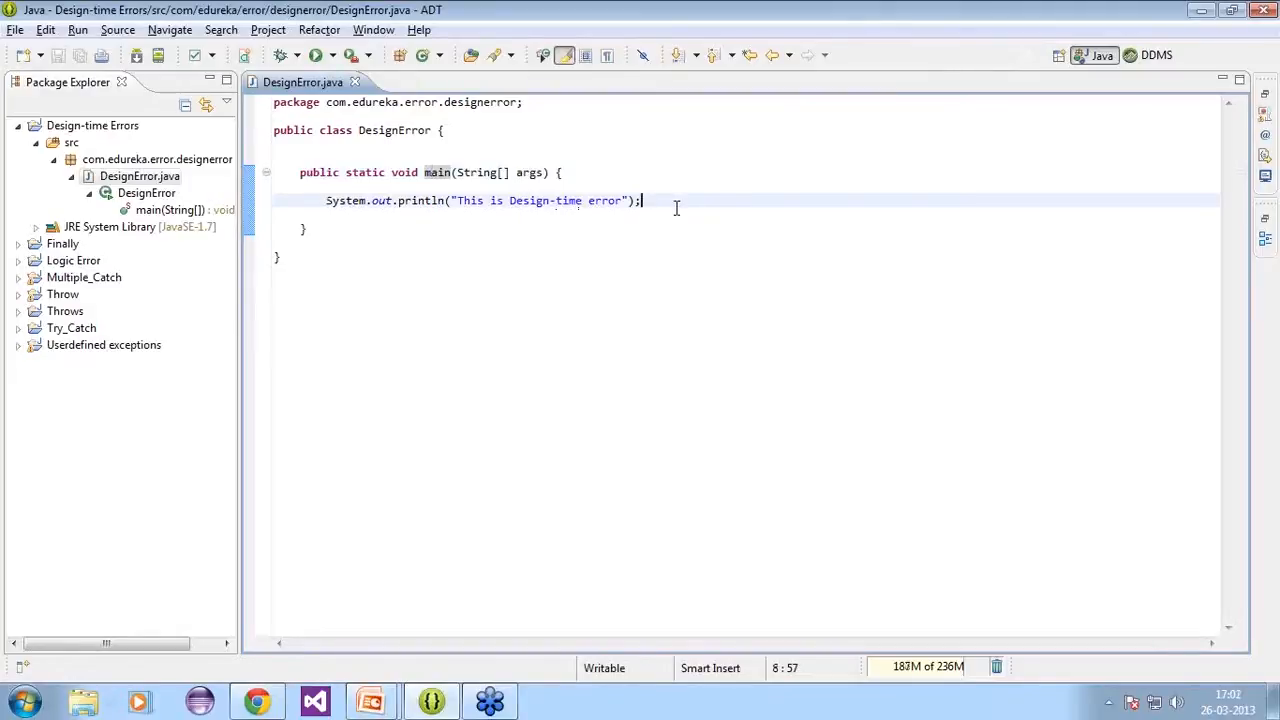
{"action": "type", "text": ";"}
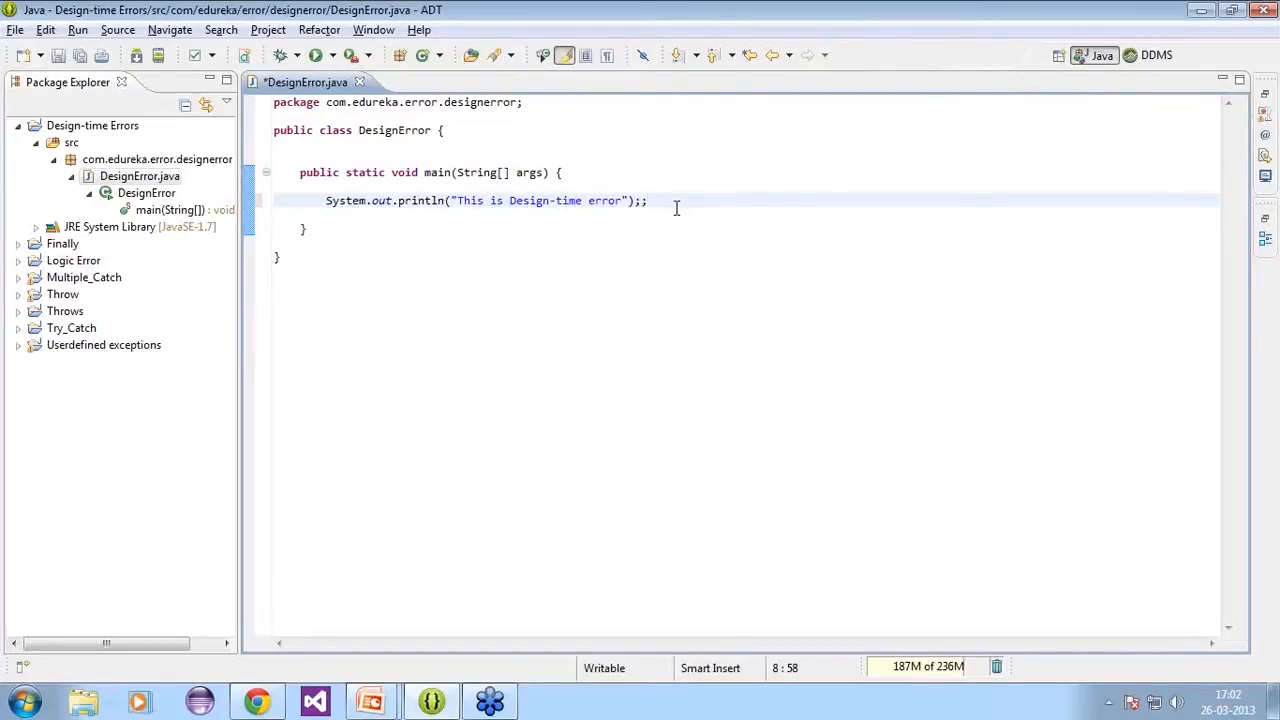
{"action": "type", "text": ";;;"}
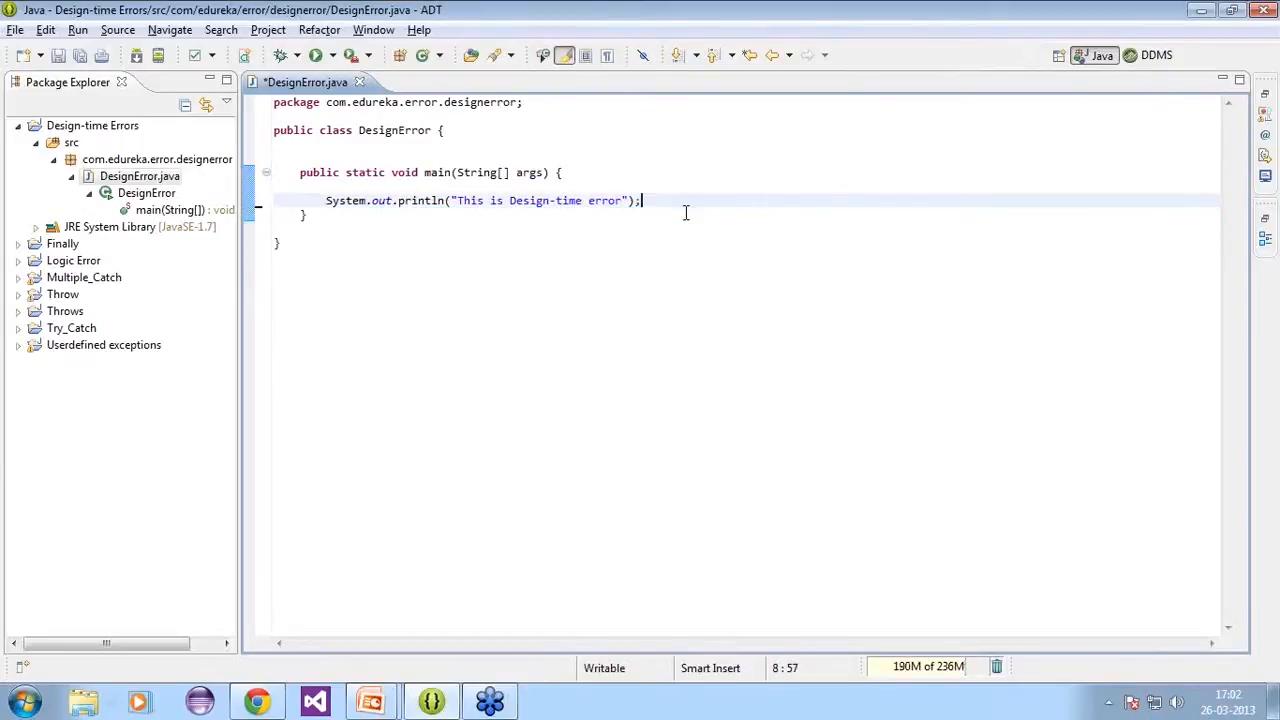
{"action": "key", "text": "ctrl+s"}
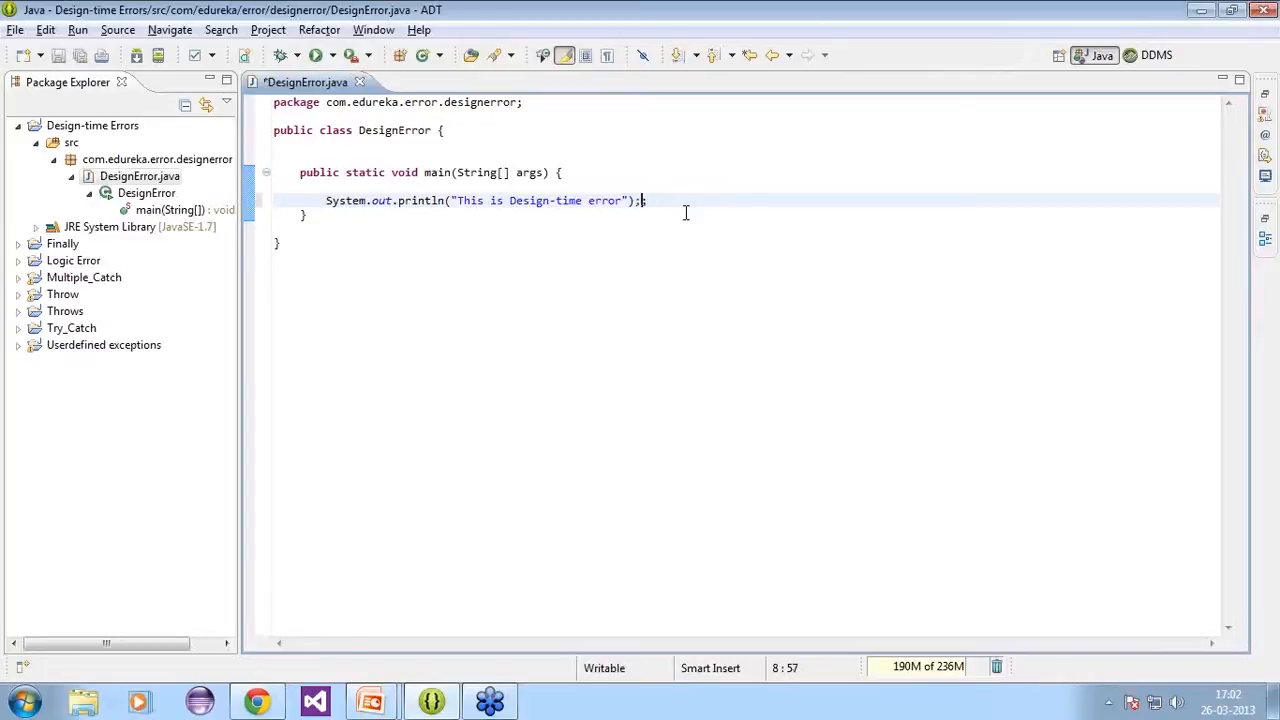
{"action": "key", "text": "Return"}
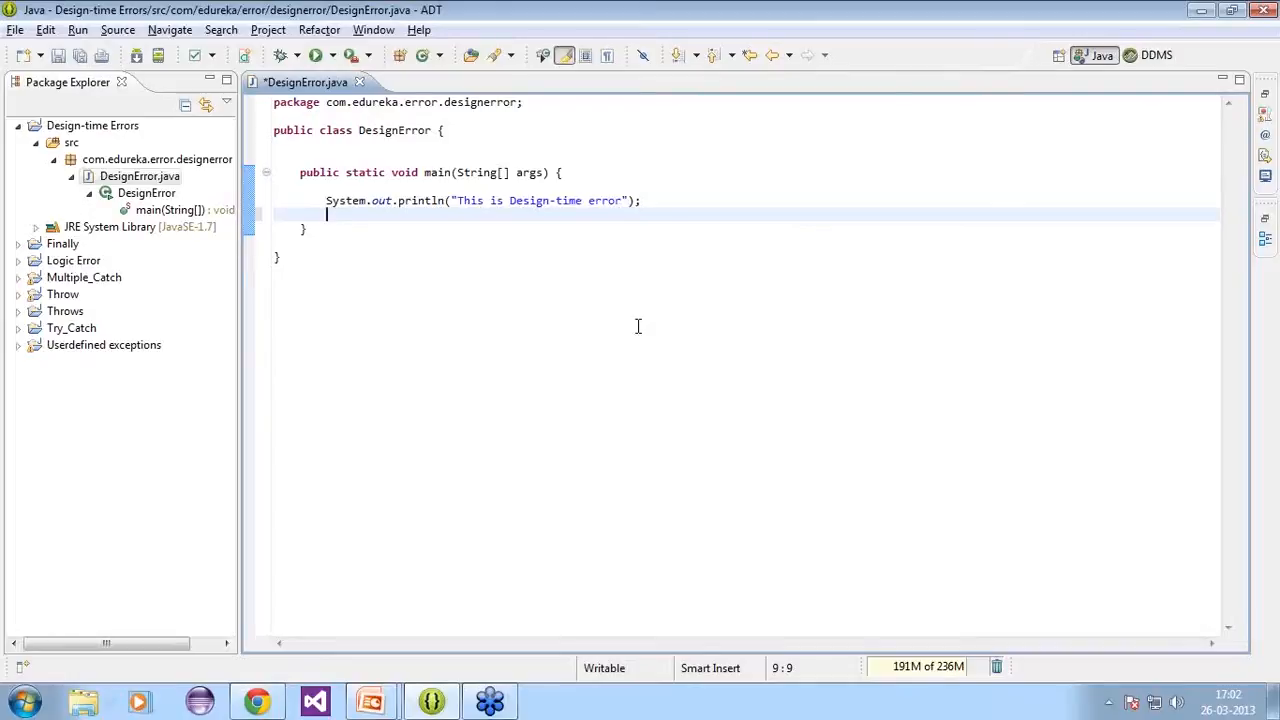
{"action": "mouse_move", "coordinate": [474, 592]}
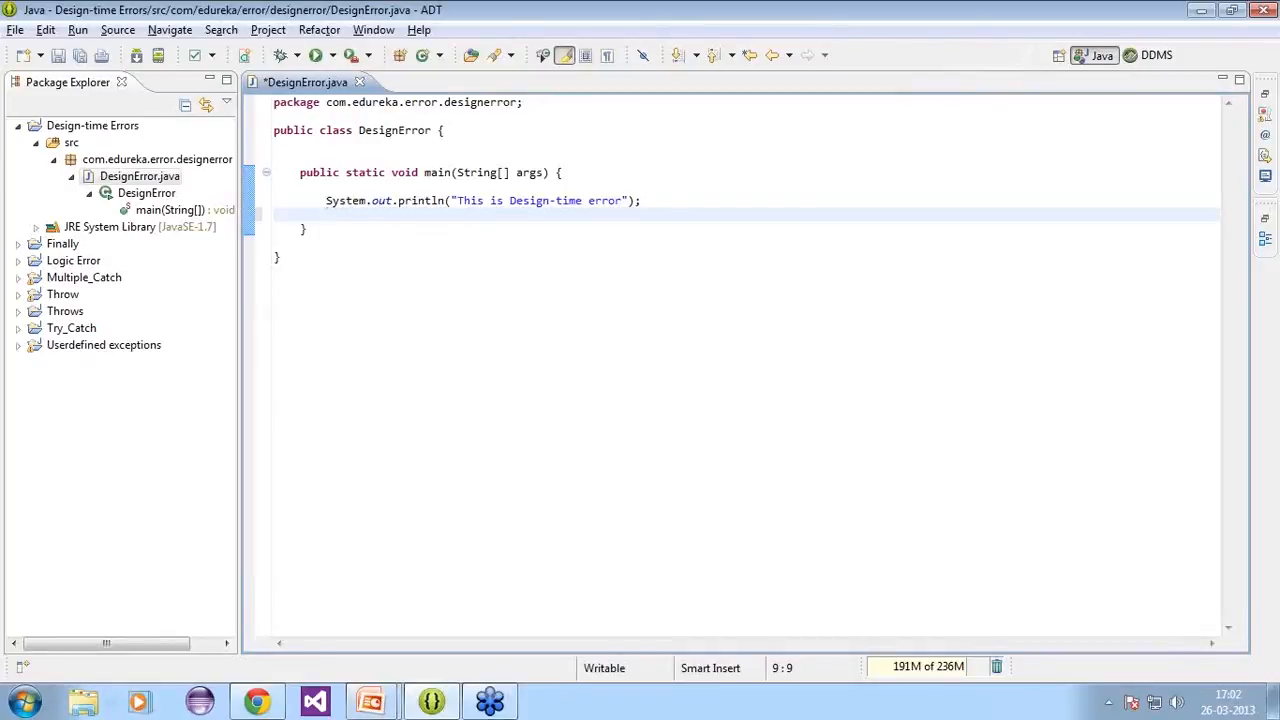
Write a line of exclamation marks below println so syntax error markers appear
{"action": "type", "text": "!!!!!!!!!!!!!!"}
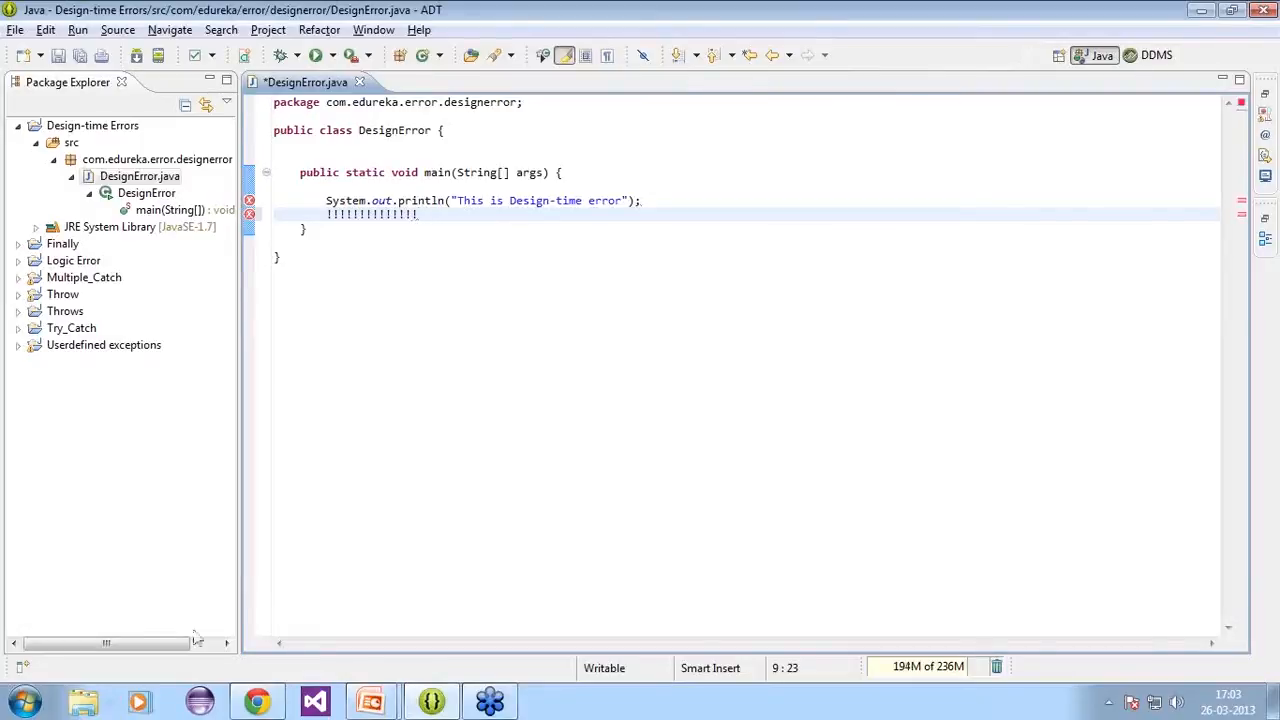
{"action": "mouse_move", "coordinate": [420, 220]}
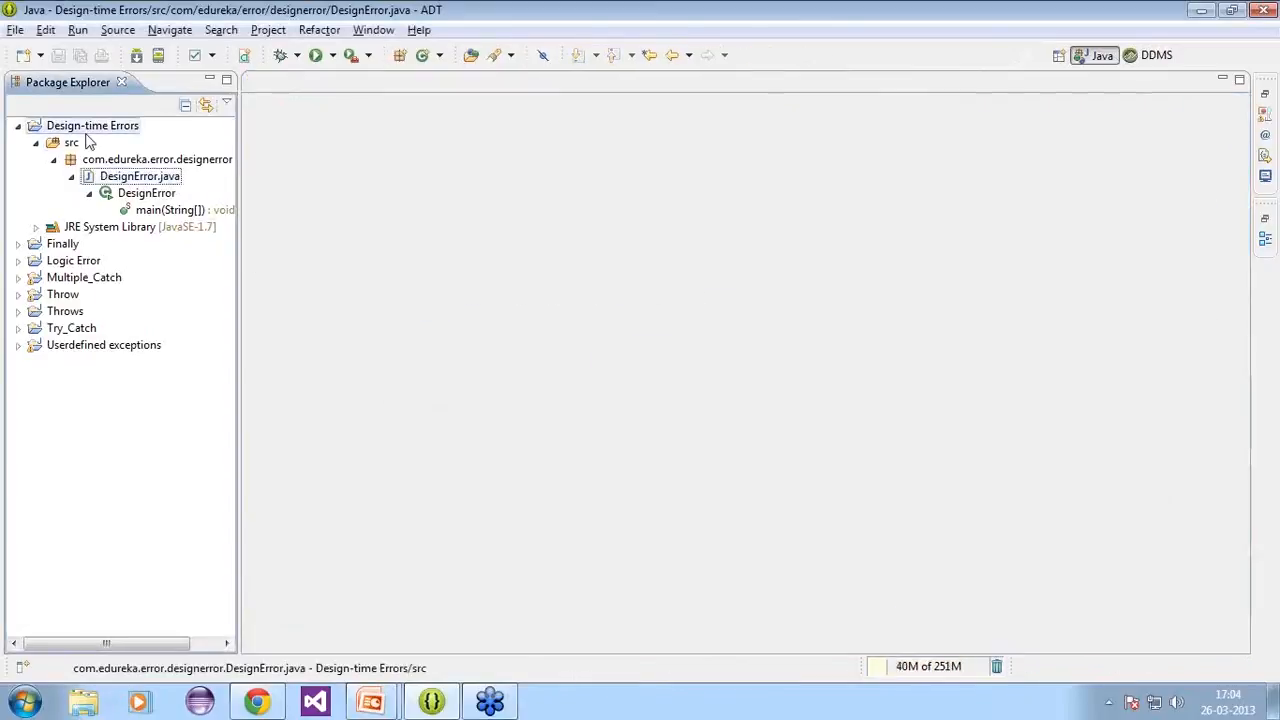
Open LogicError.java from the Logic Error project and reformat its code with Ctrl+Shift+F
{"action": "left_click", "coordinate": [18, 124]}
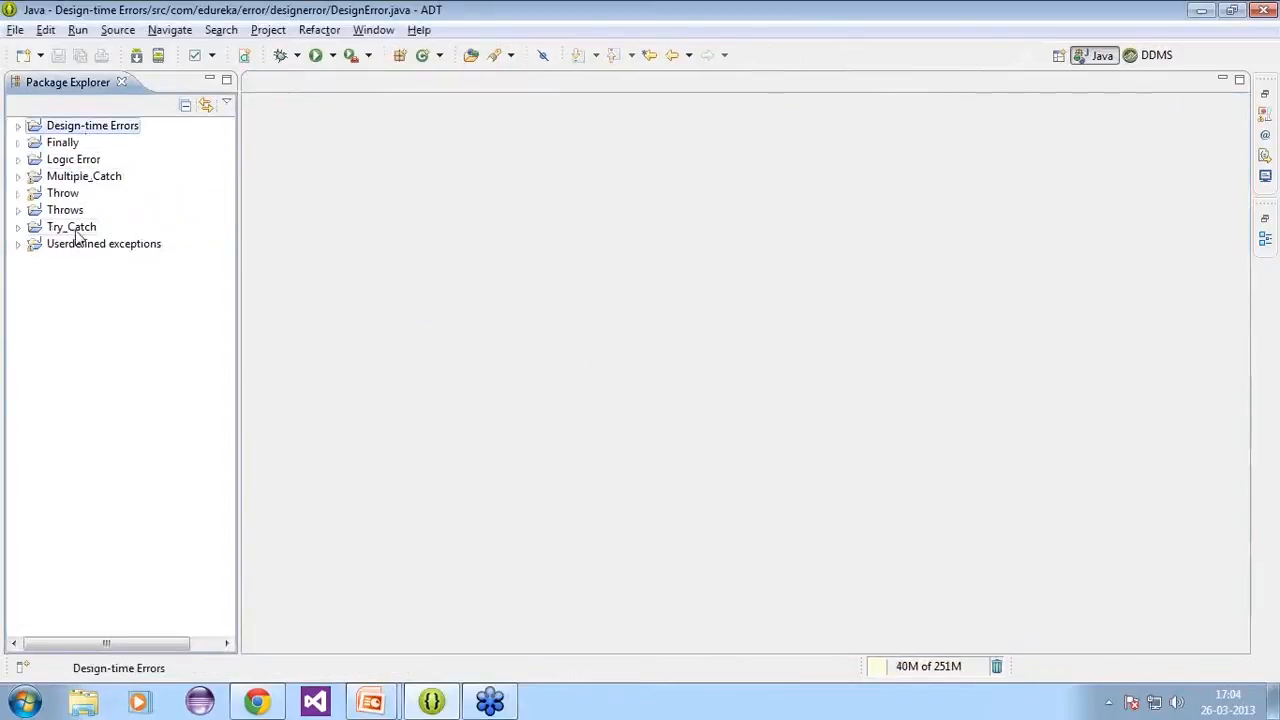
{"action": "left_click", "coordinate": [18, 160]}
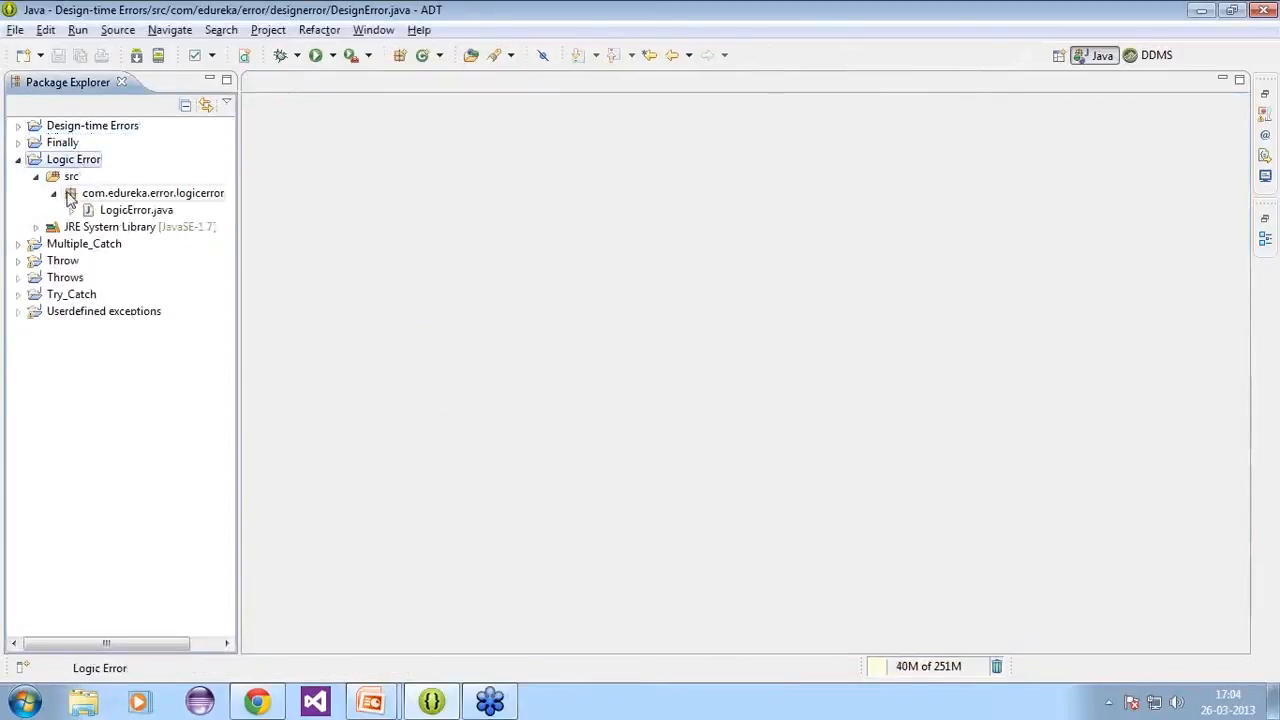
{"action": "double_click", "coordinate": [136, 210]}
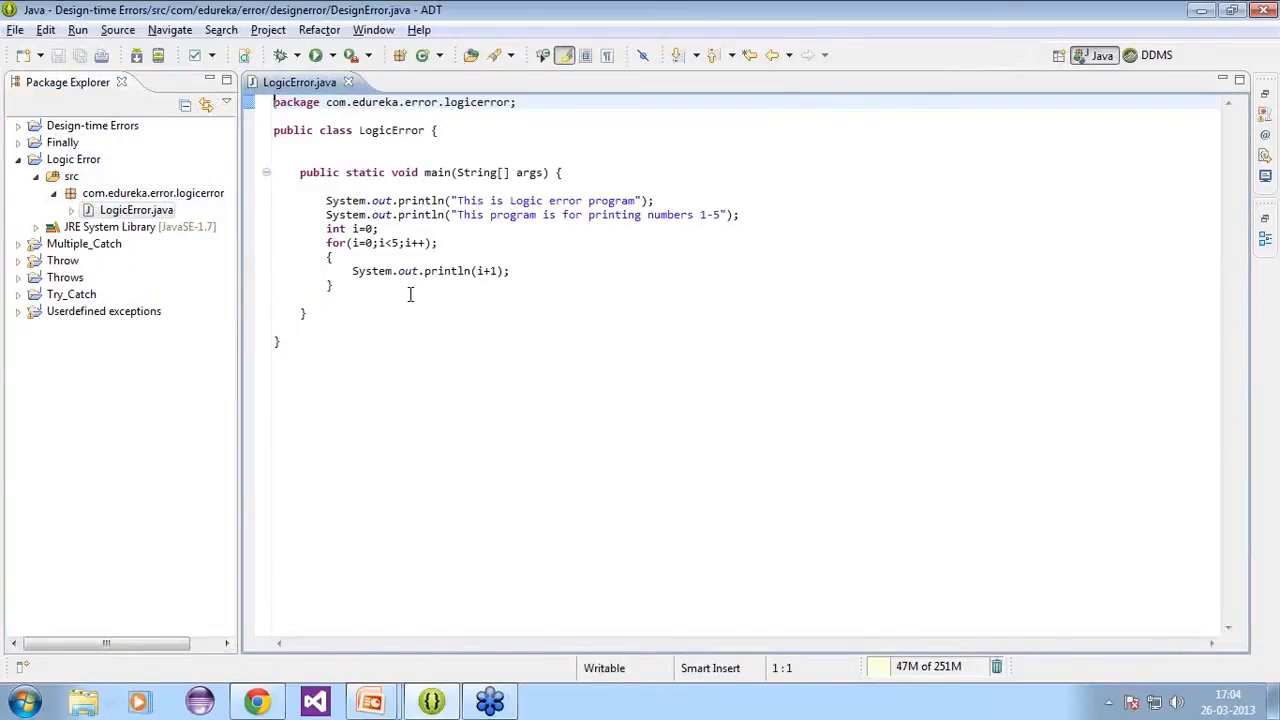
{"action": "left_click", "coordinate": [516, 250]}
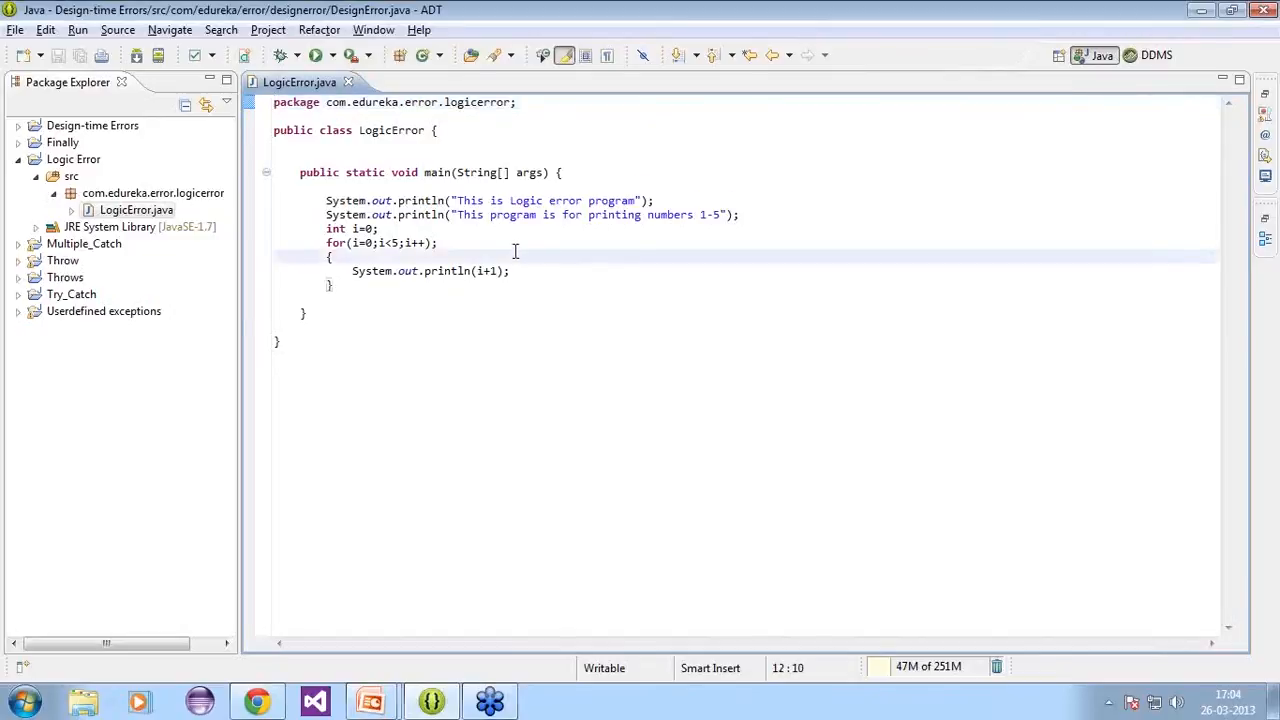
{"action": "key", "text": "ctrl+shift+f"}
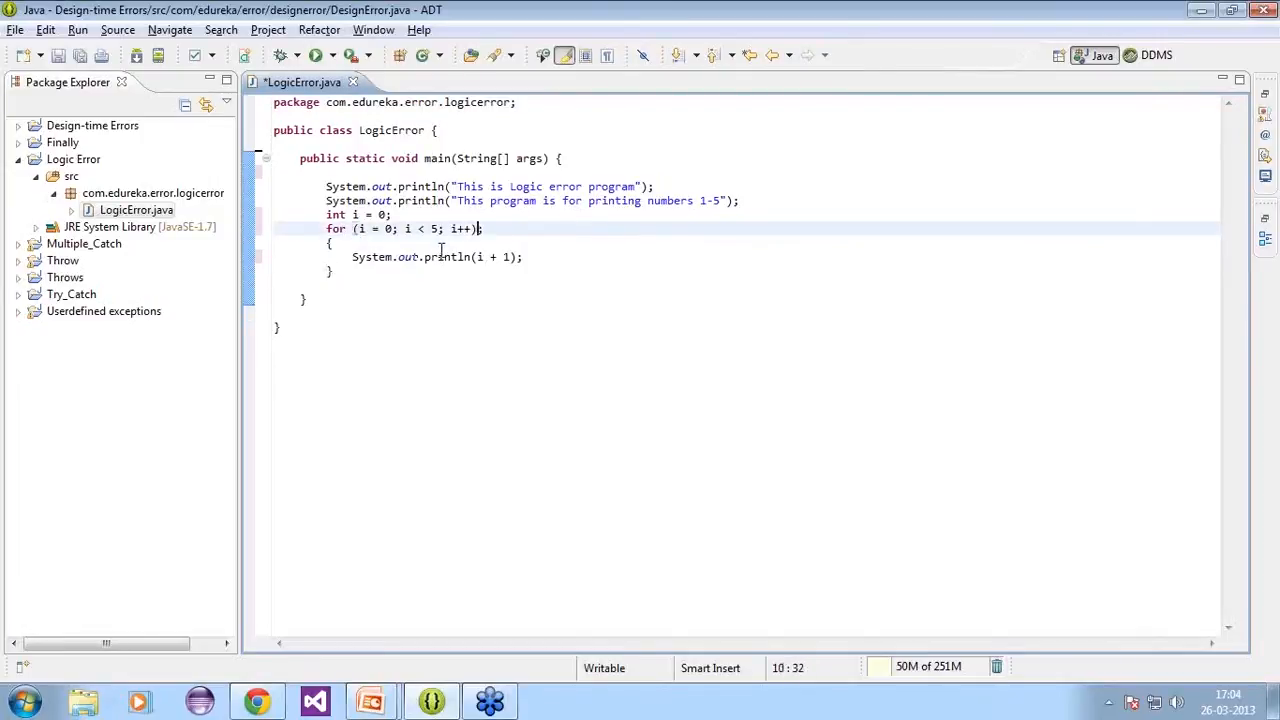
Run LogicError, confirming Save and Launch, so the console prints the messages ending in 6
{"action": "left_click", "coordinate": [632, 314]}
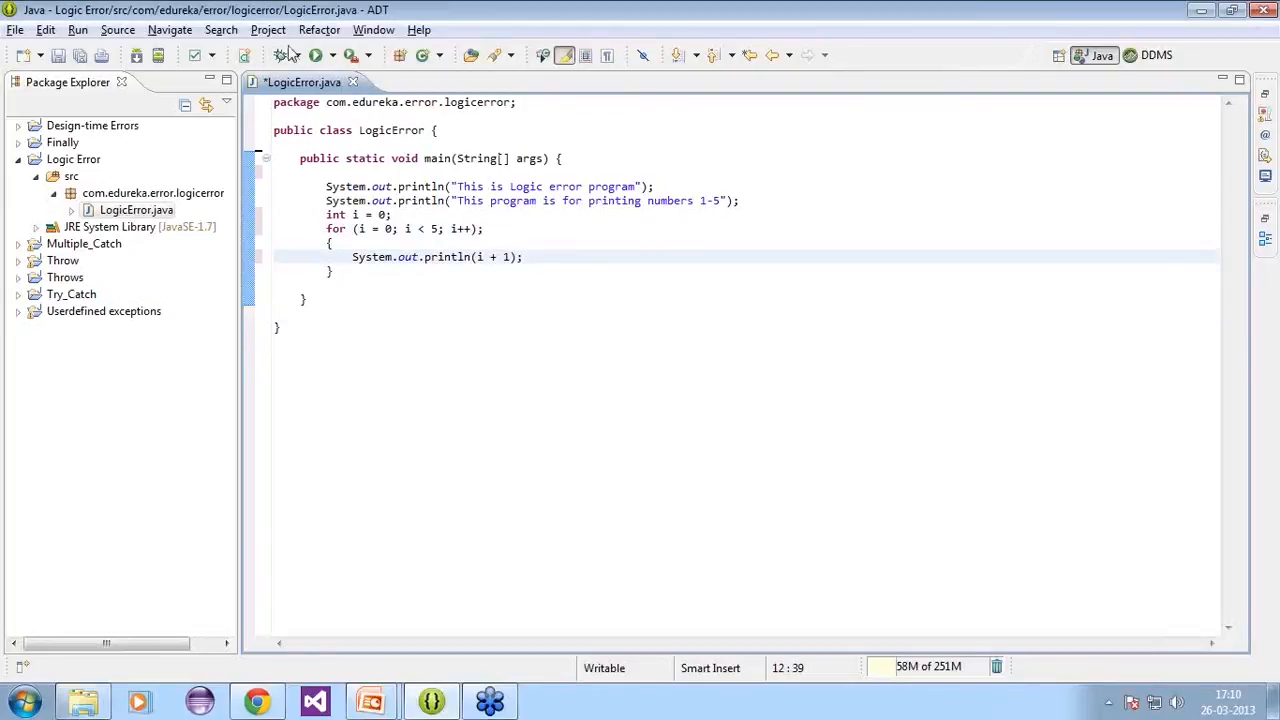
{"action": "left_click", "coordinate": [316, 56]}
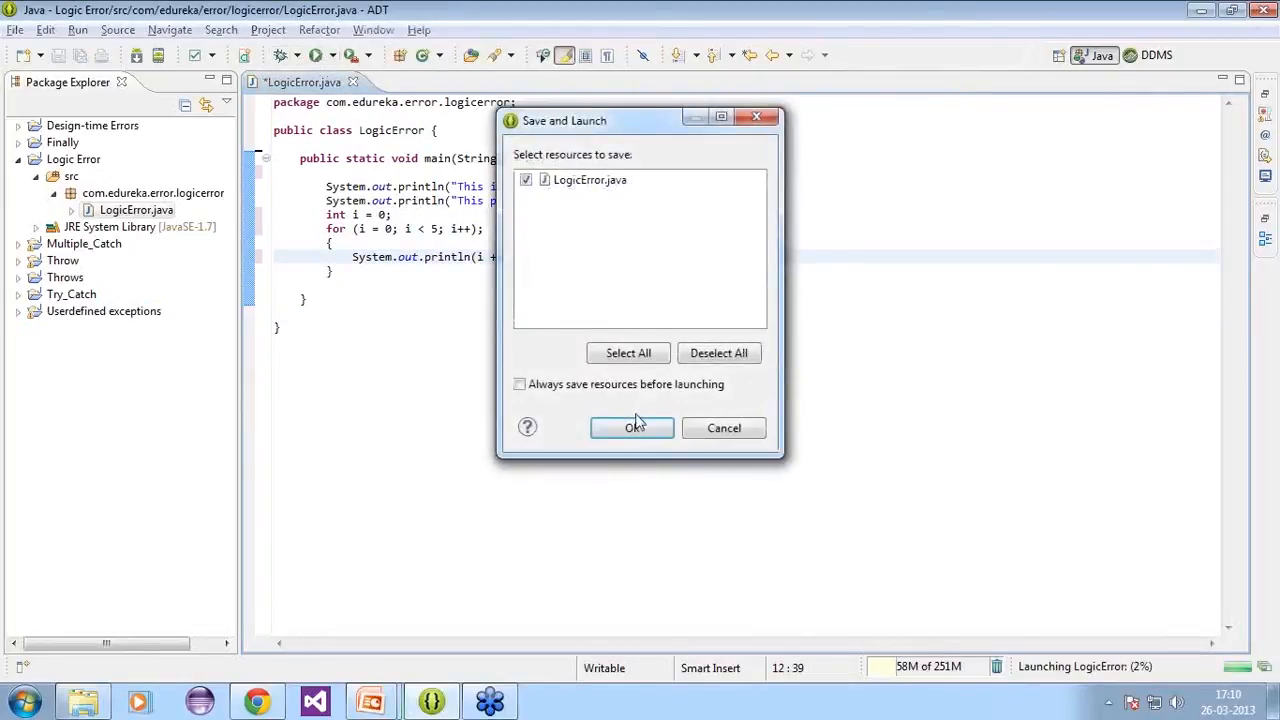
{"action": "left_click", "coordinate": [632, 428]}
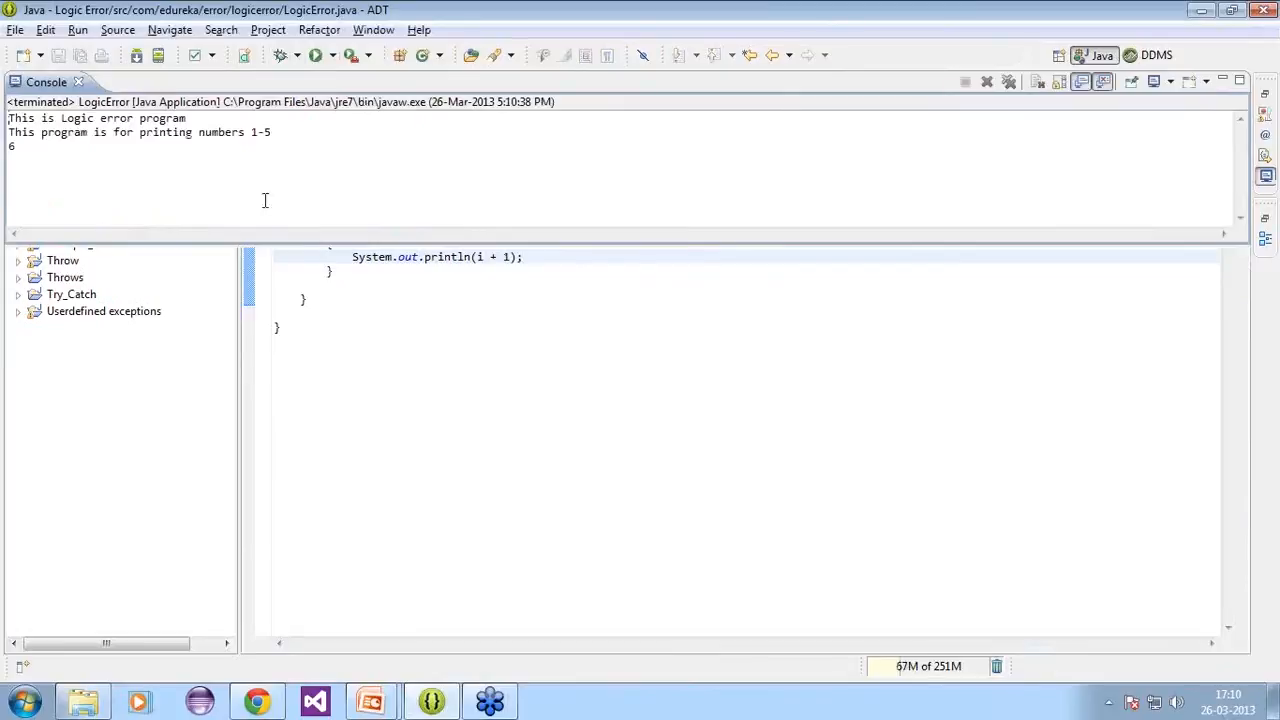